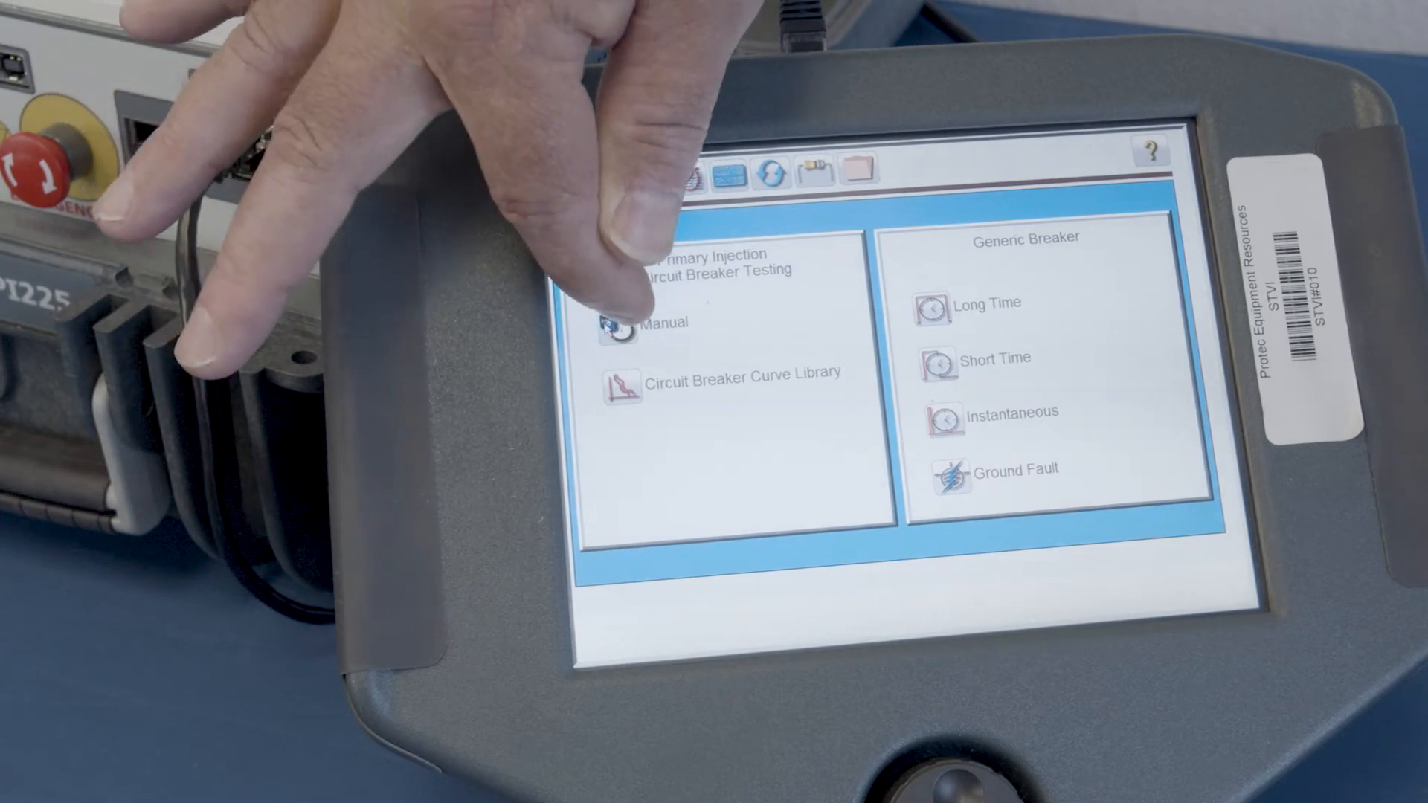
# - Bring up the Manufacturer Specific / Generic Breaker choice from the Primary Injection panel
pyautogui.click(619, 323)
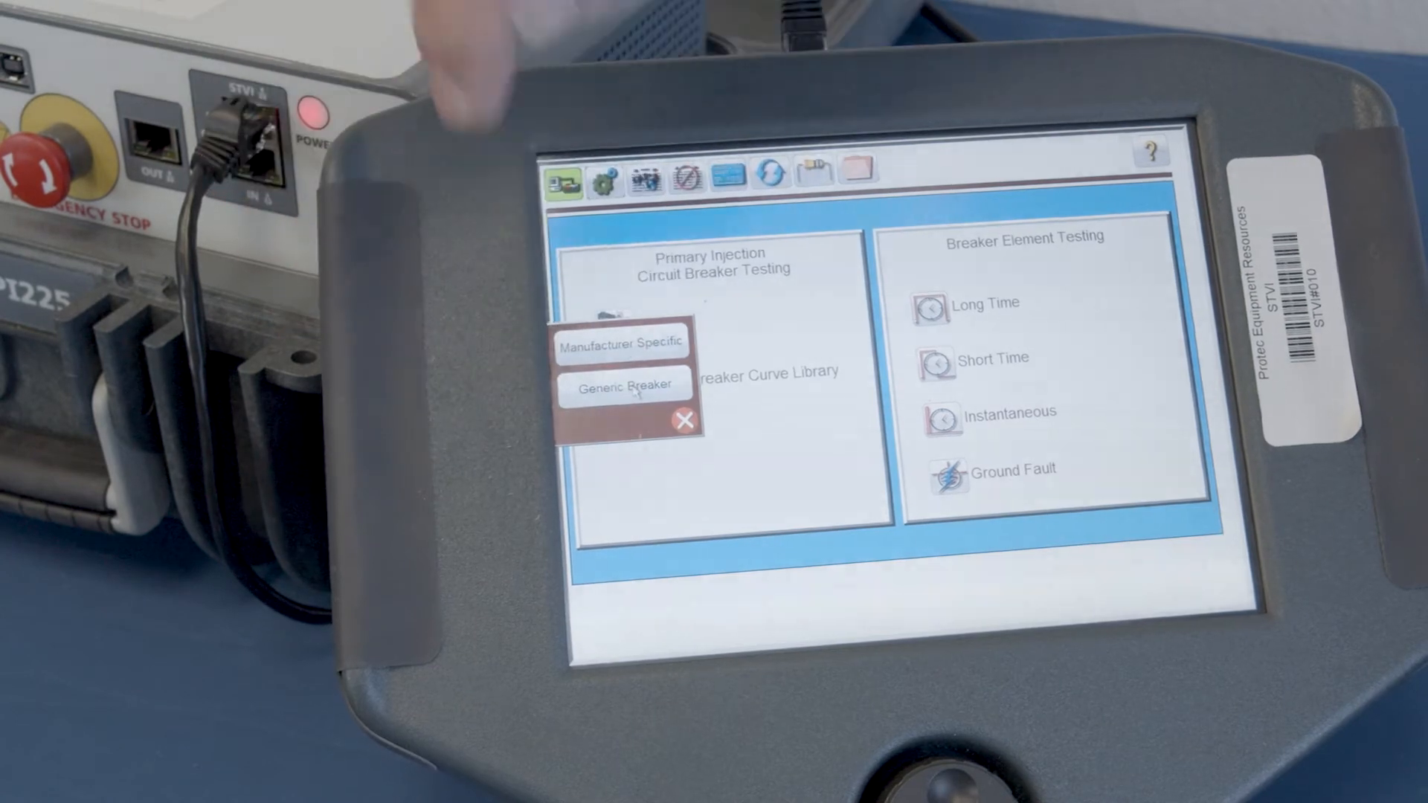
# - Choose Generic Breaker testing with long time, short time, instantaneous and ground fault elements
pyautogui.click(623, 384)
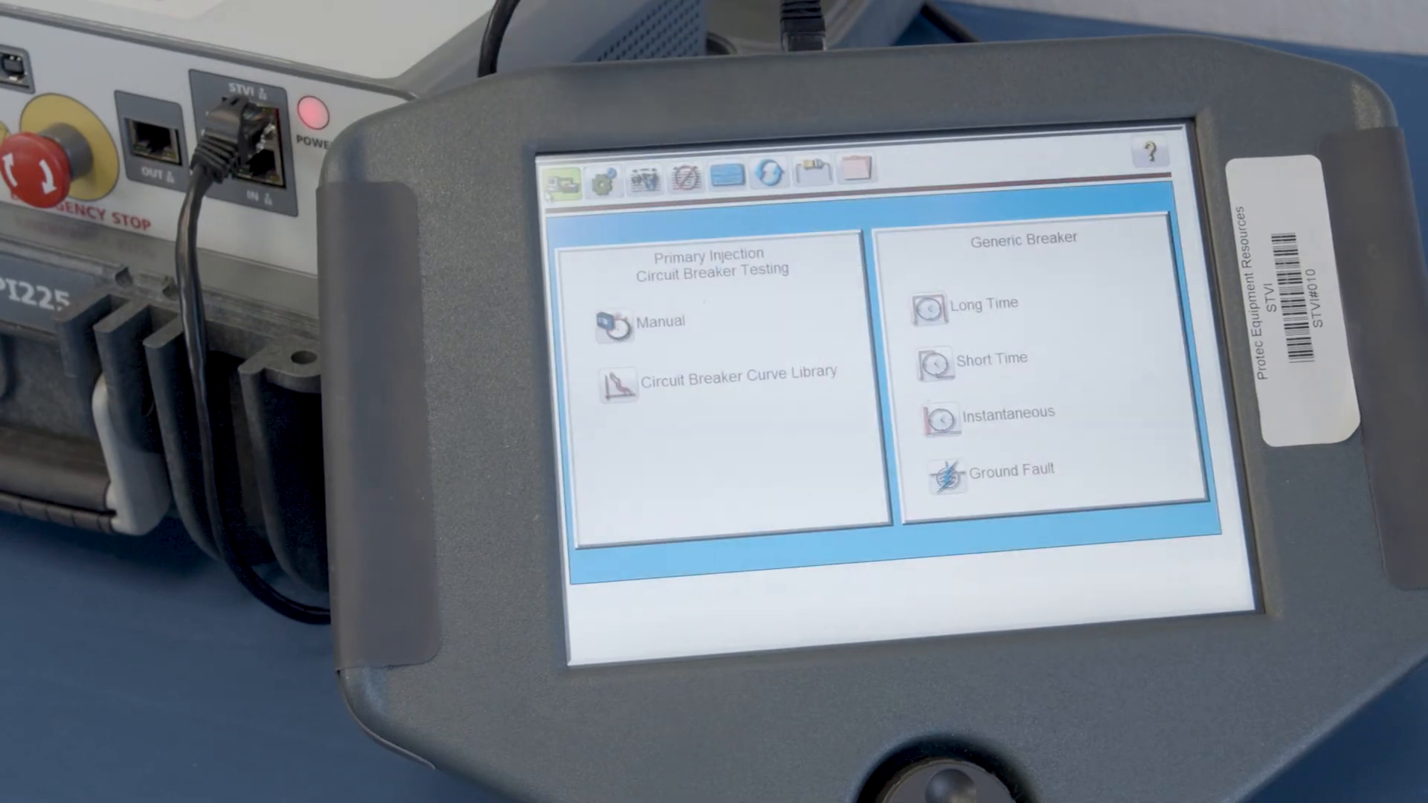
# - Load the Cutler-Hammer QUICKLAG QC thermal magnetic 100 A 2-pole curve from the library and confirm it
pyautogui.click(659, 321)
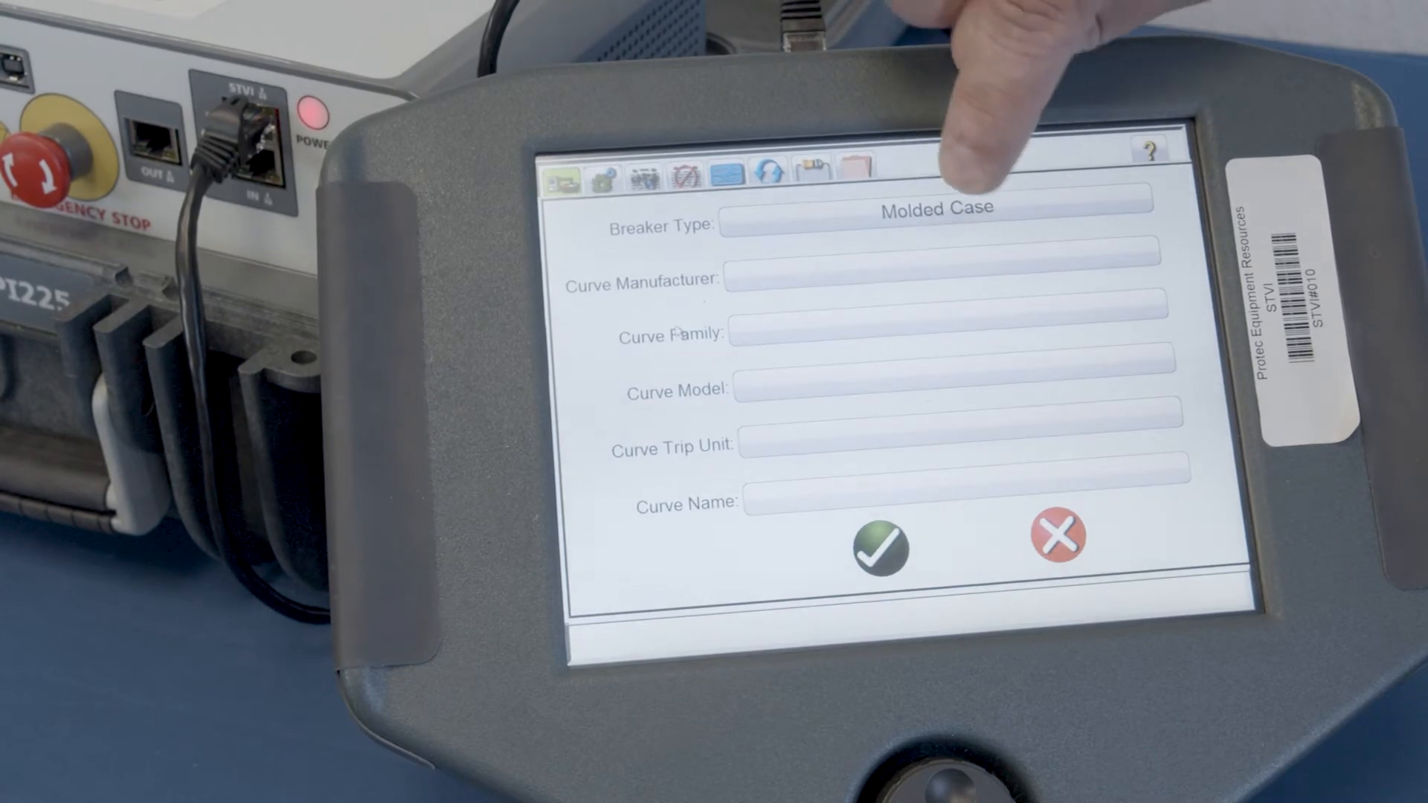
pyautogui.click(939, 280)
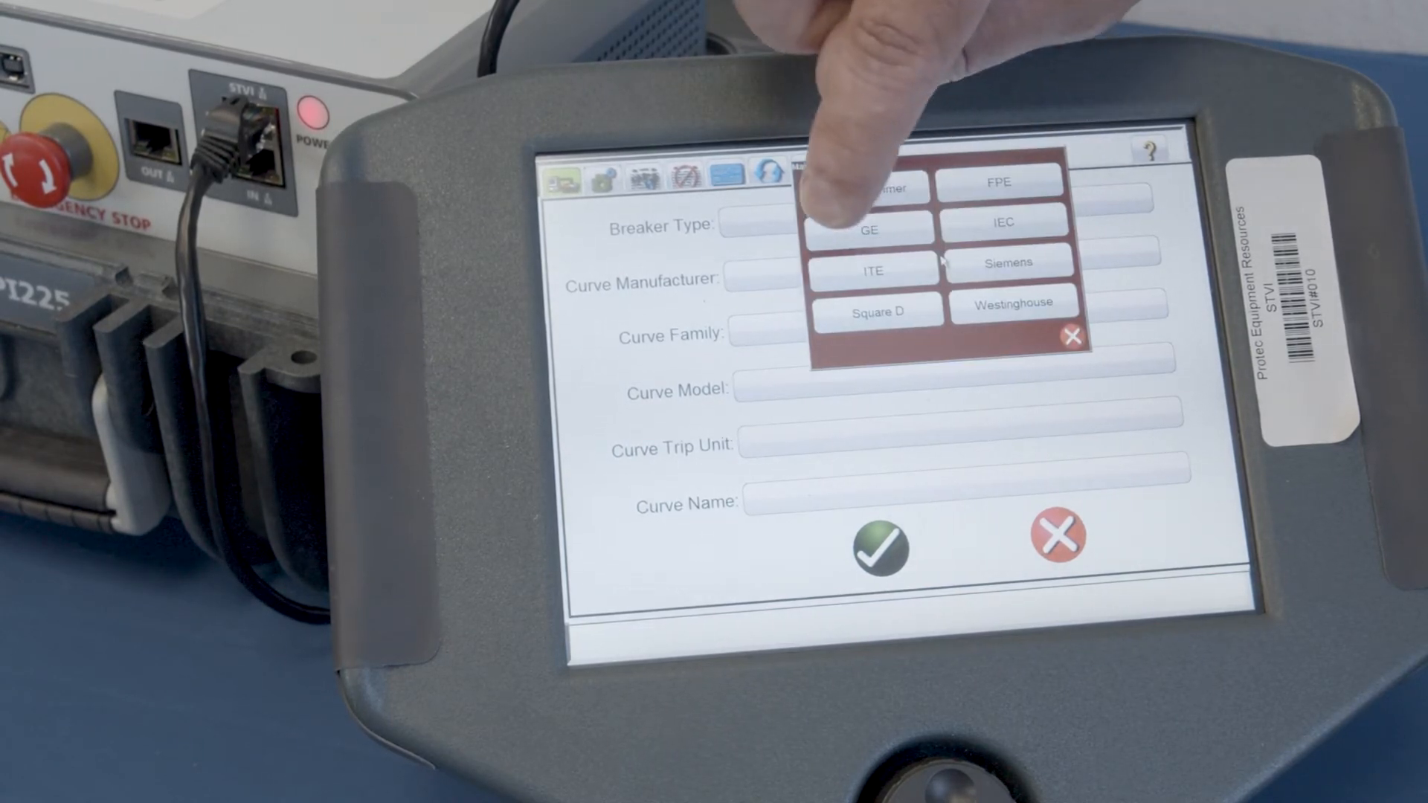
pyautogui.click(871, 228)
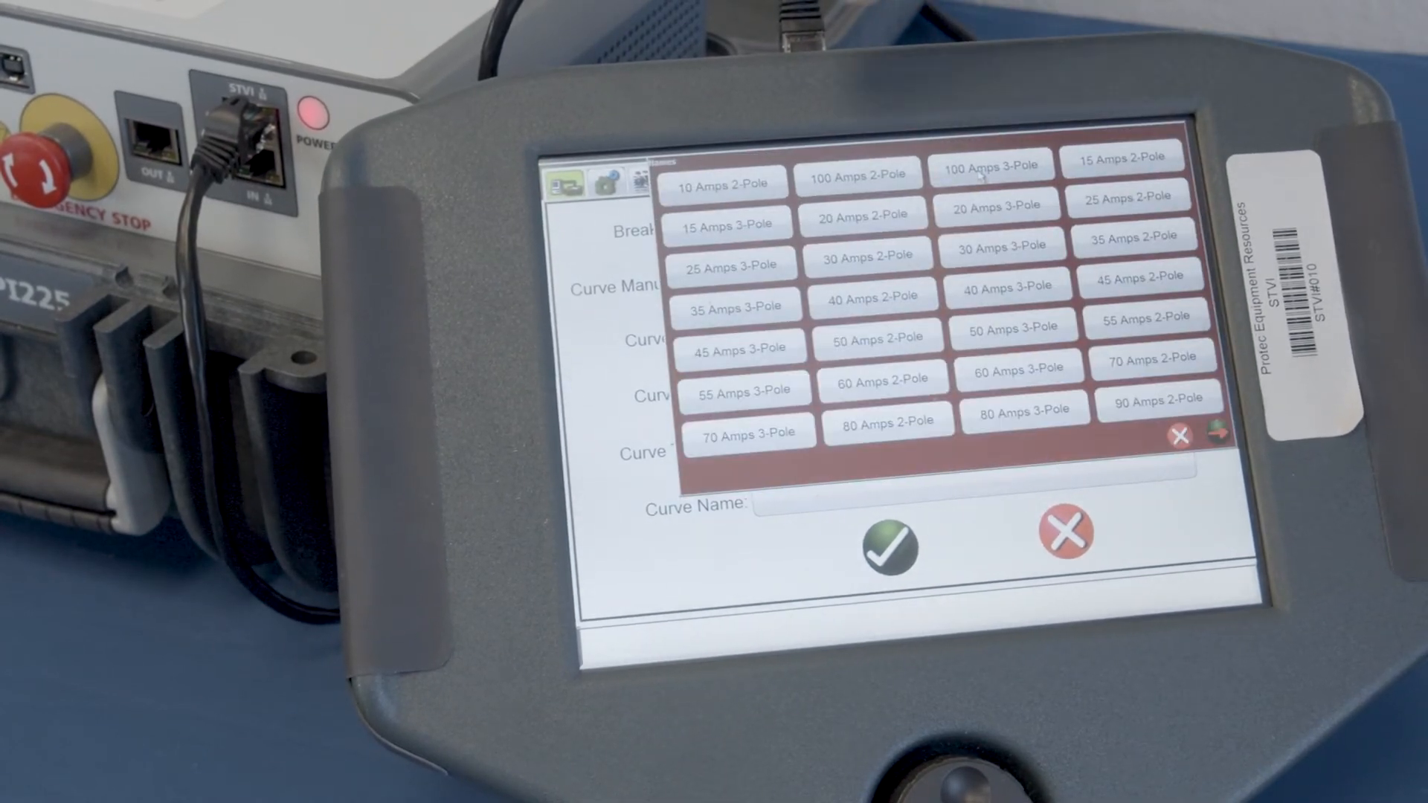
pyautogui.click(857, 185)
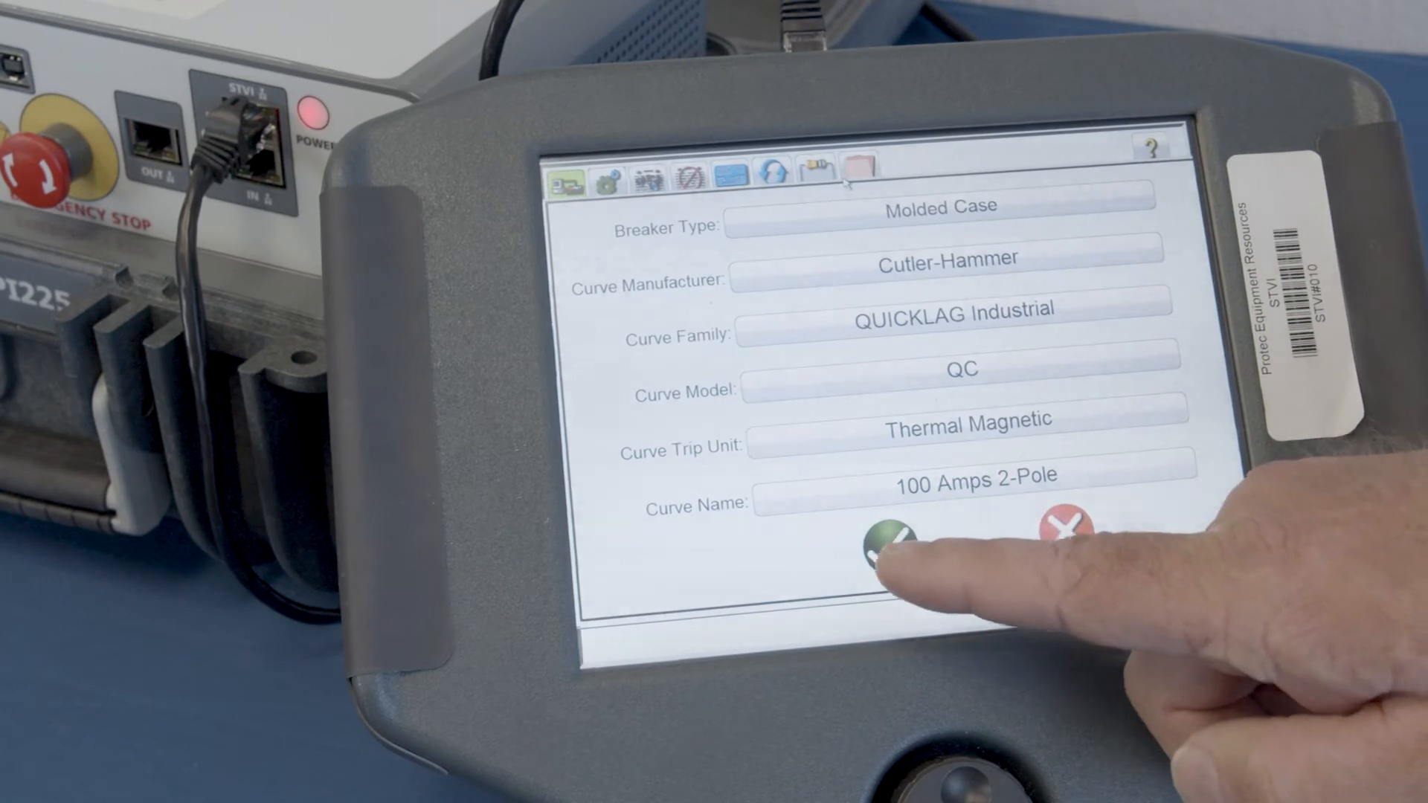
pyautogui.click(900, 543)
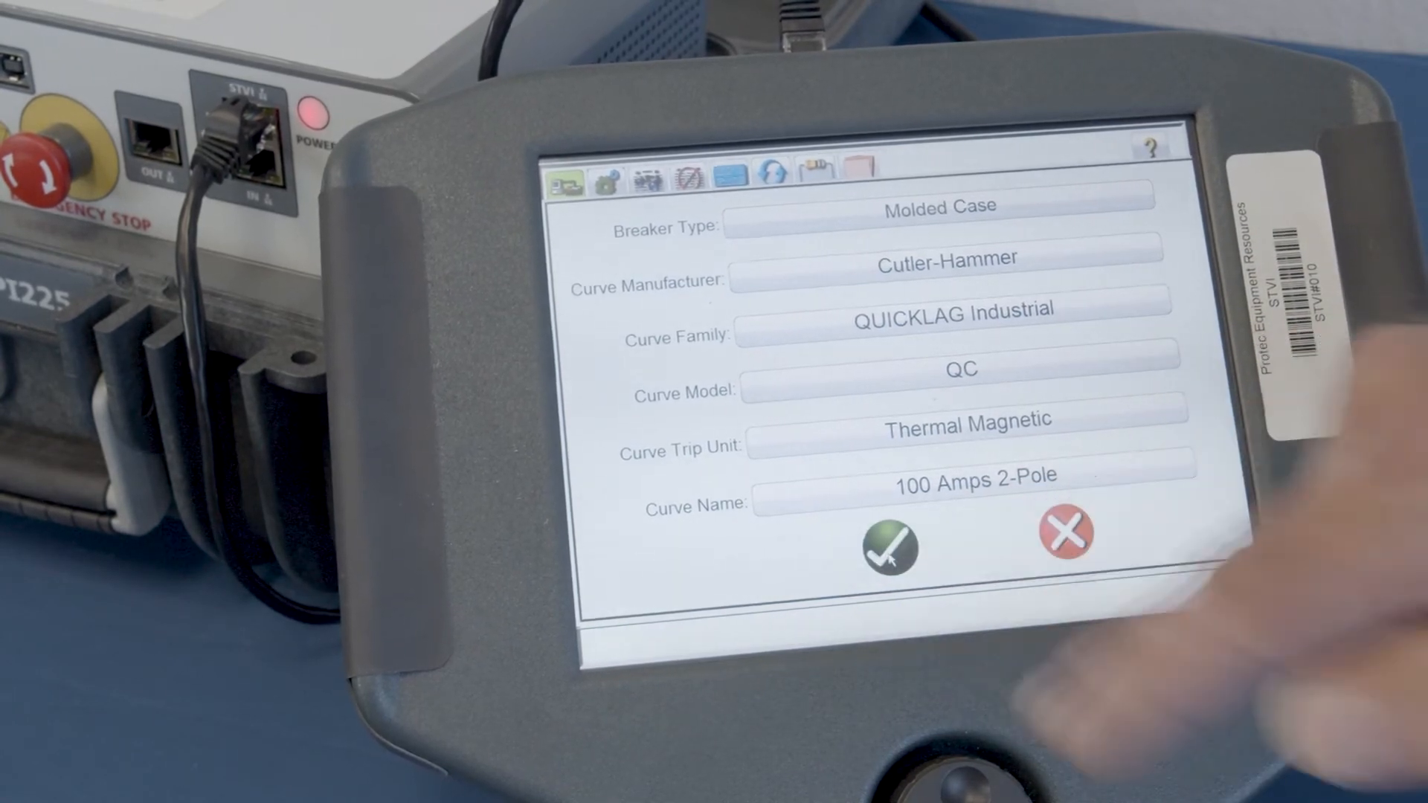
pyautogui.click(887, 549)
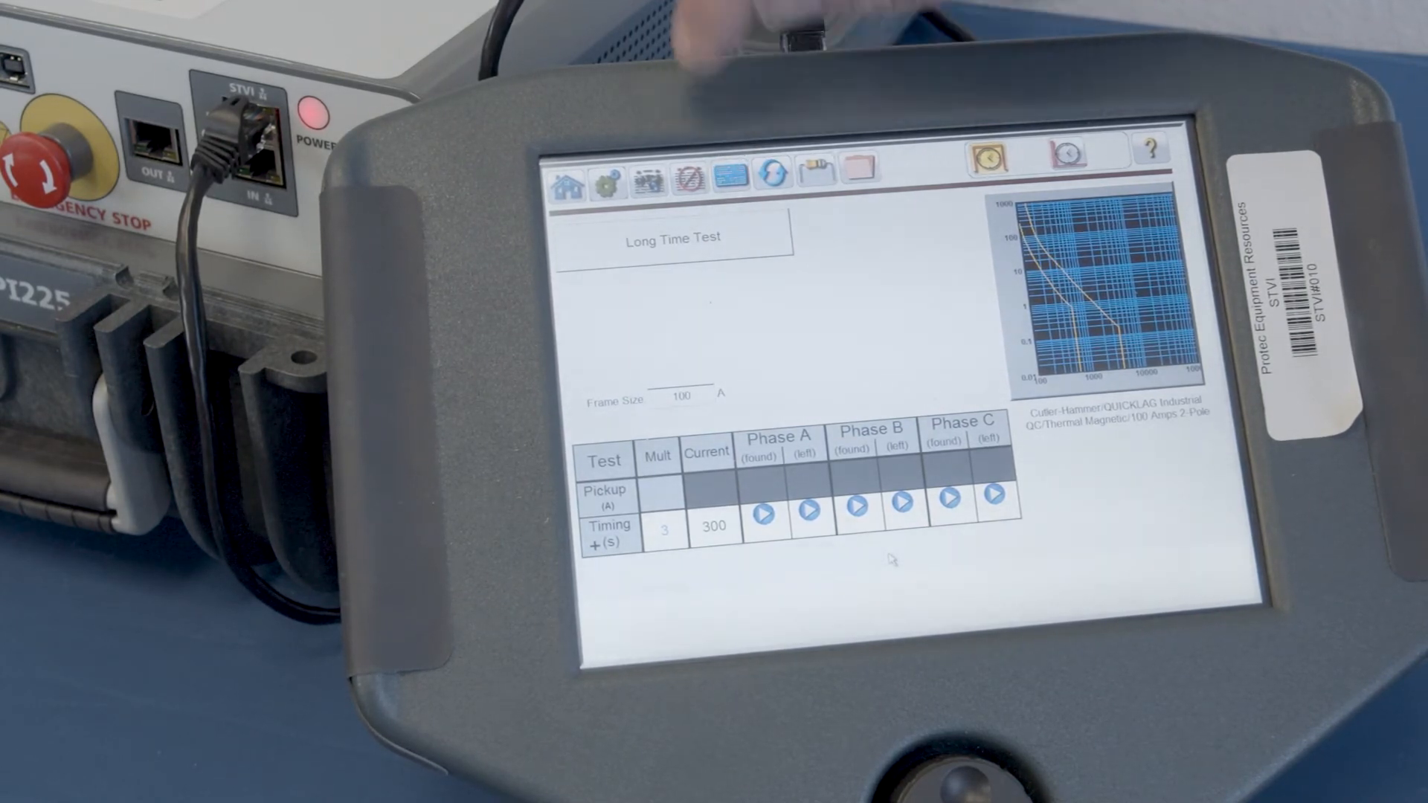
# - Set the long-time Timing multiple to 3 for a 300 A test current
pyautogui.click(747, 170)
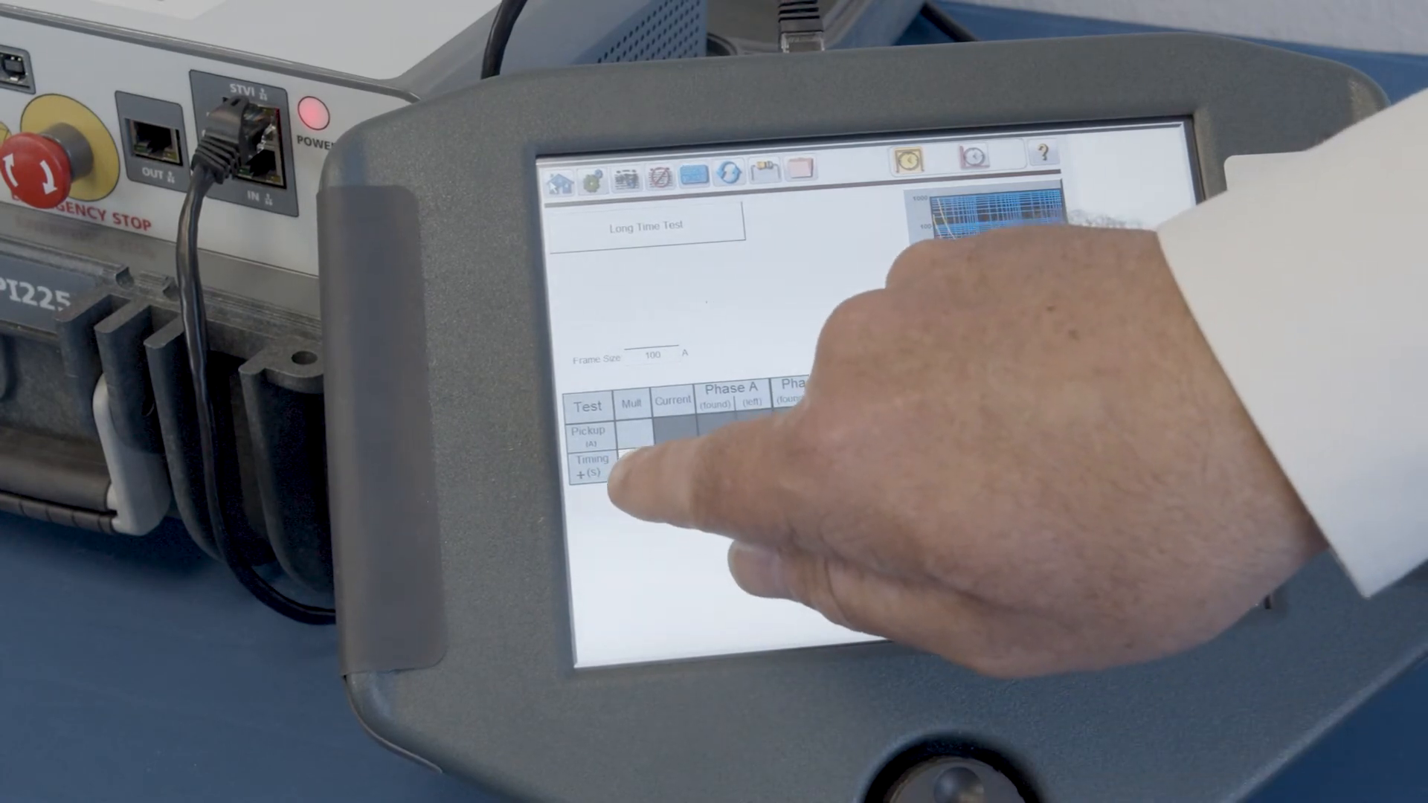
pyautogui.click(619, 465)
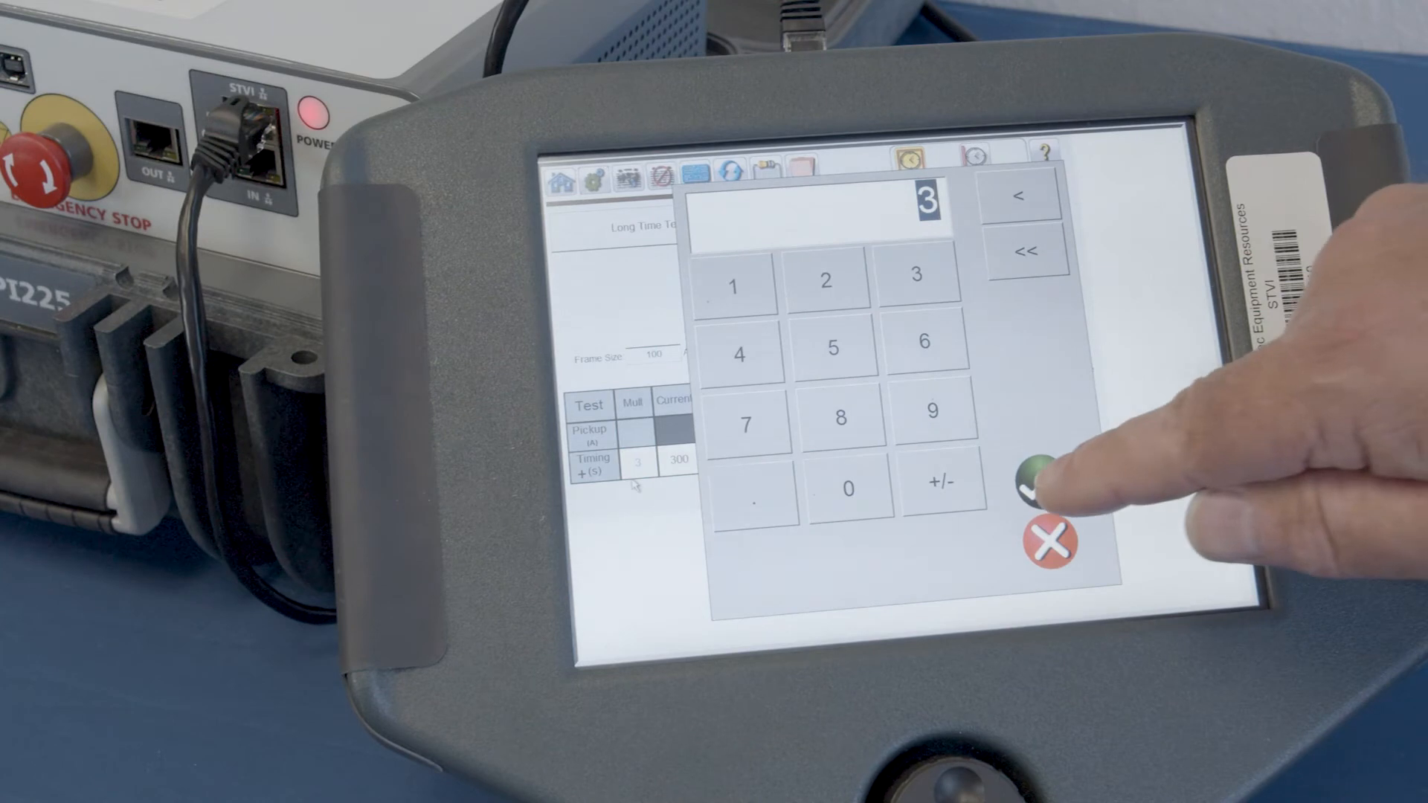
pyautogui.click(1029, 478)
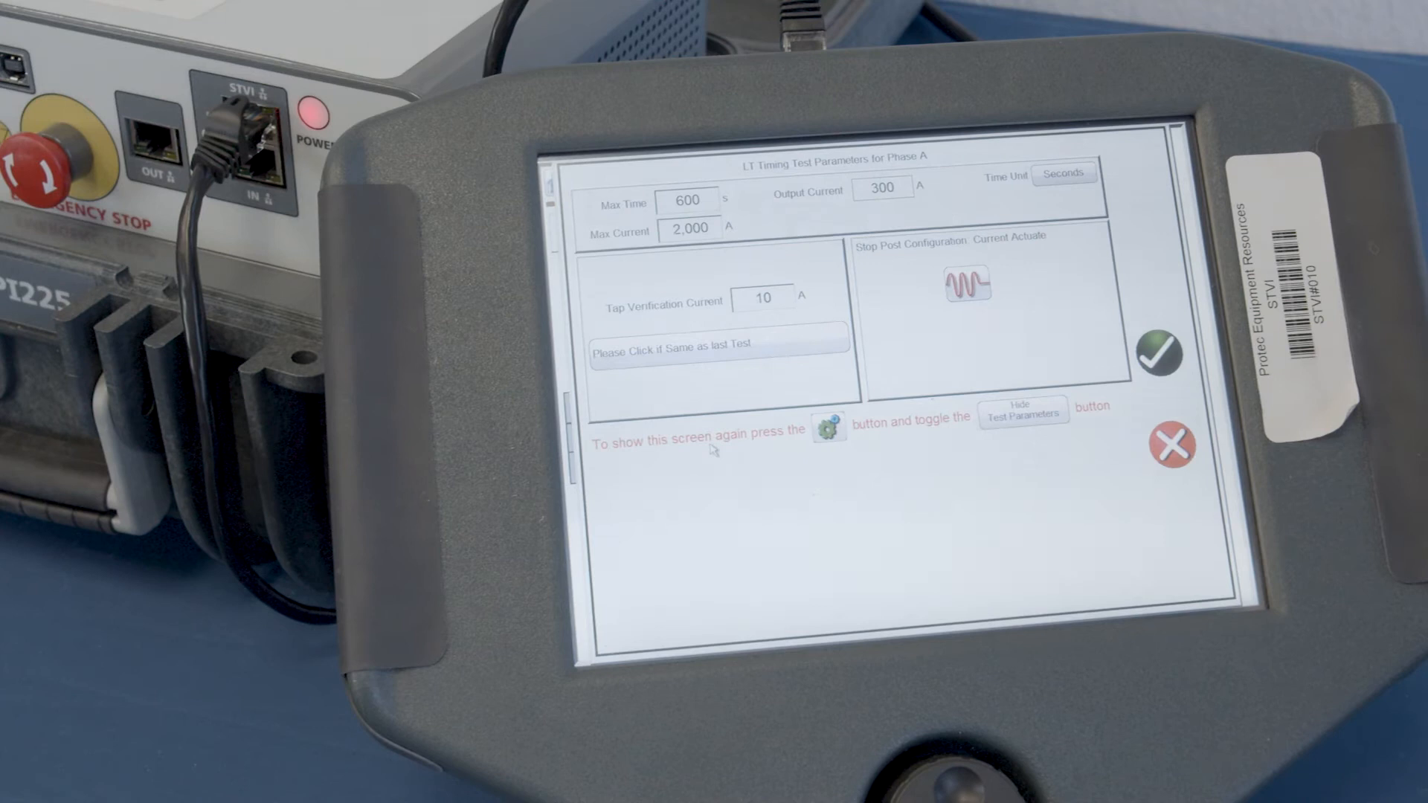
# - Accept the Phase A parameters, run the 300 A long-time test and review the 16.62 s trip result
pyautogui.click(1159, 354)
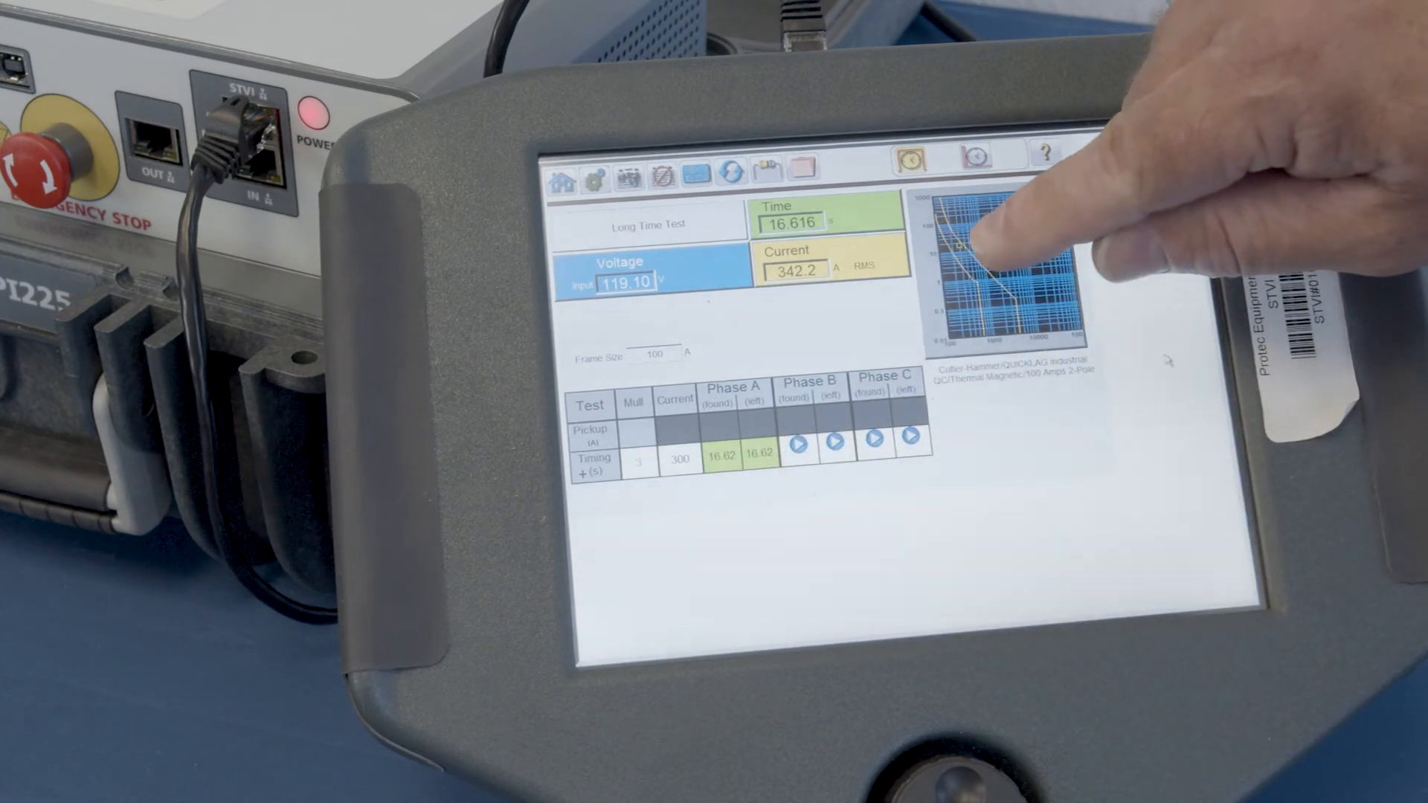
pyautogui.click(996, 265)
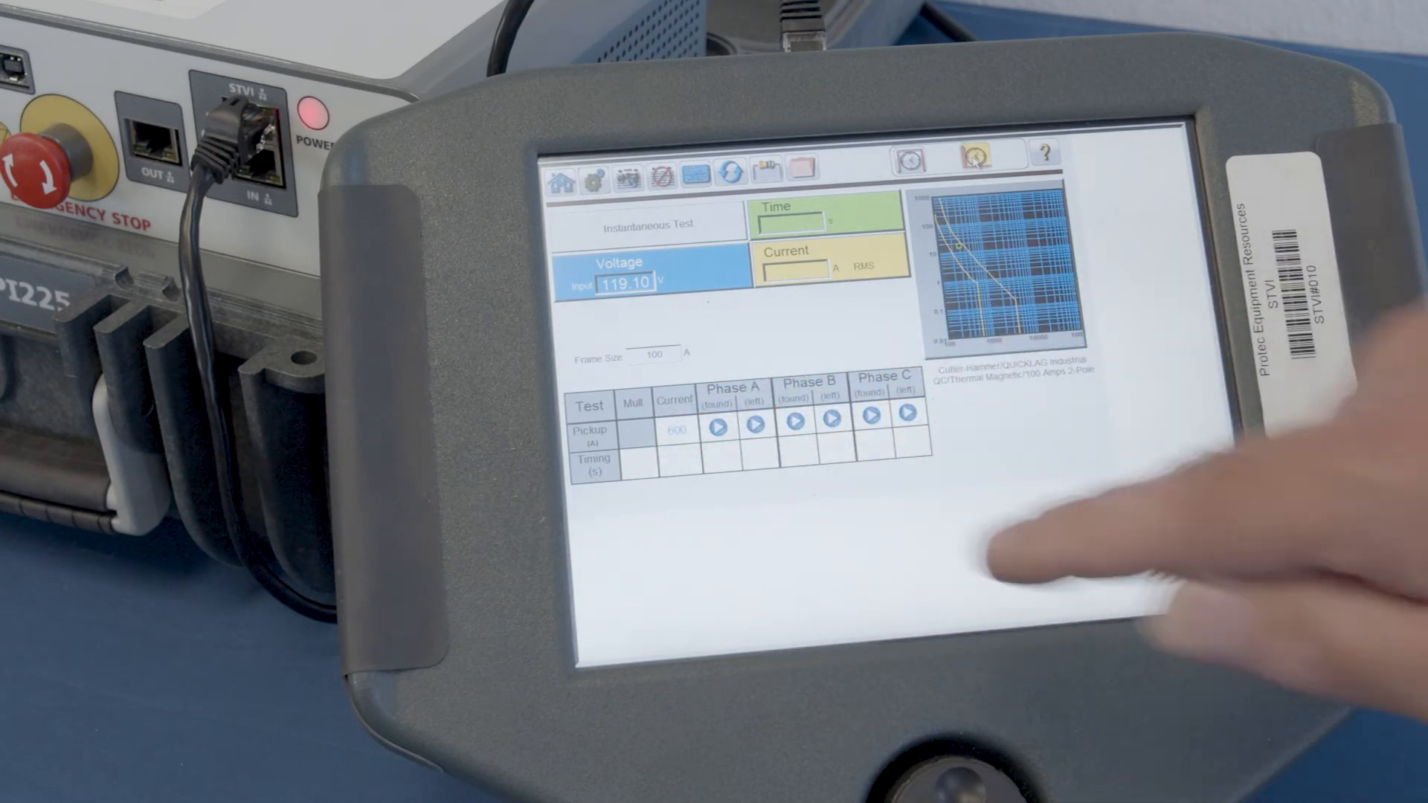
# - Enter and confirm a 600 A instantaneous pickup test current
pyautogui.click(674, 429)
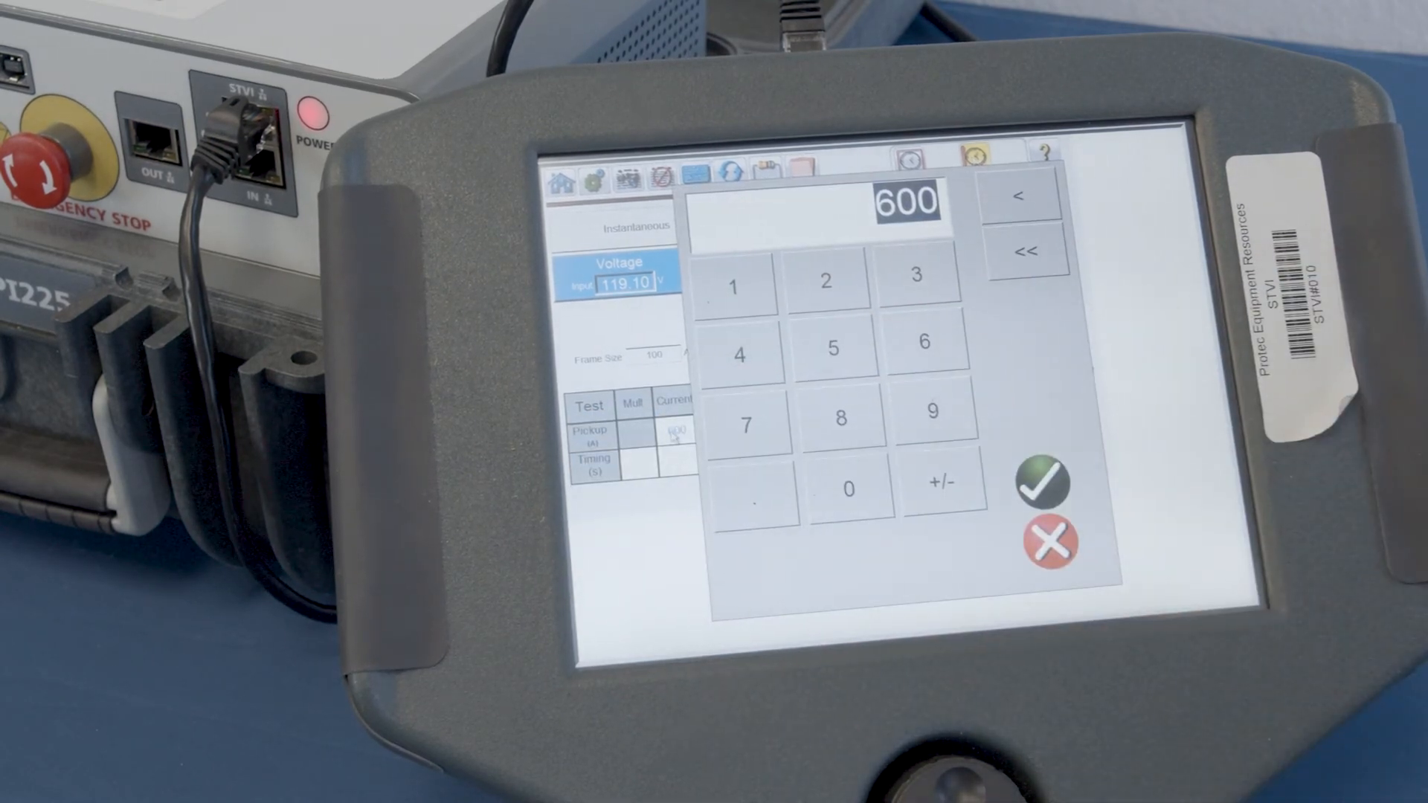
pyautogui.click(1034, 483)
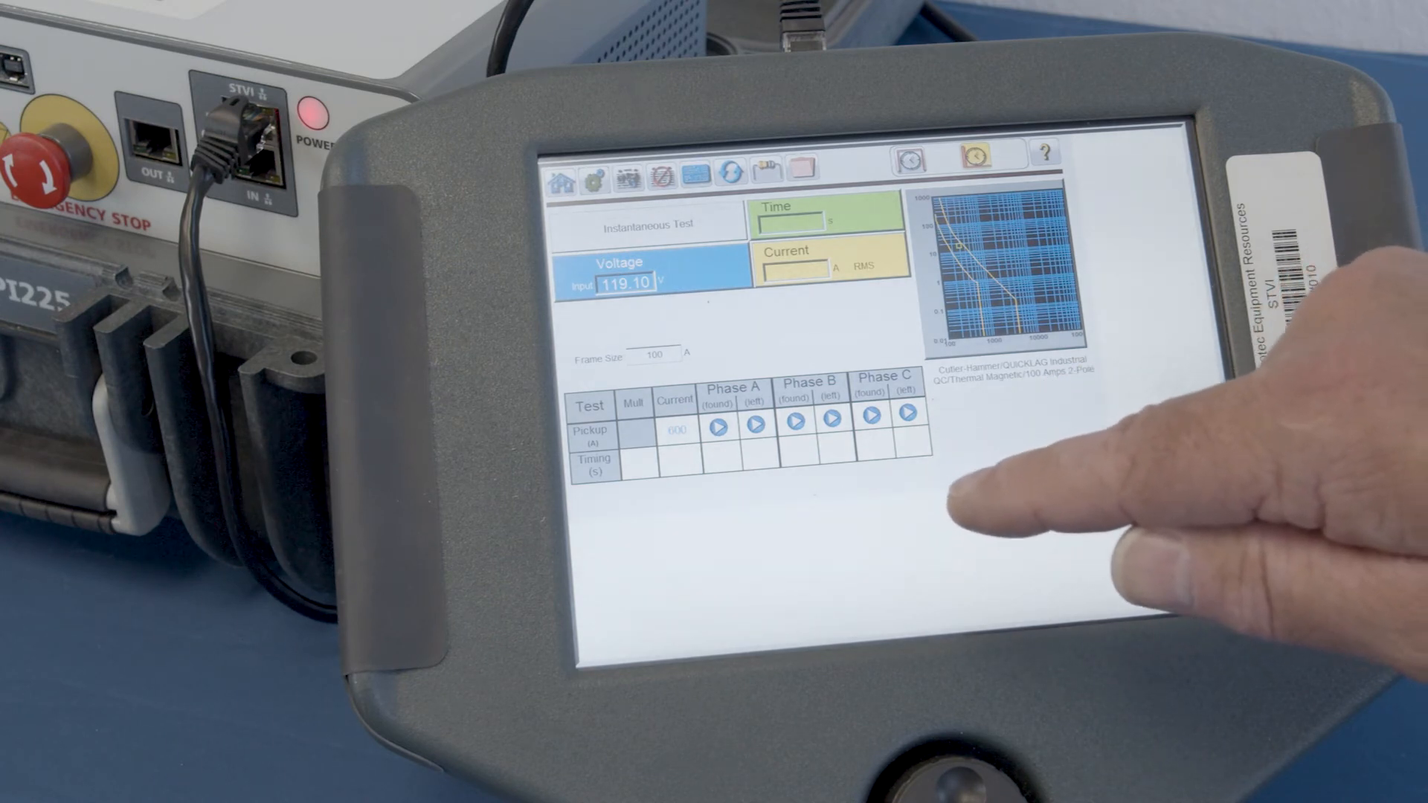
pyautogui.moveTo(1047, 477)
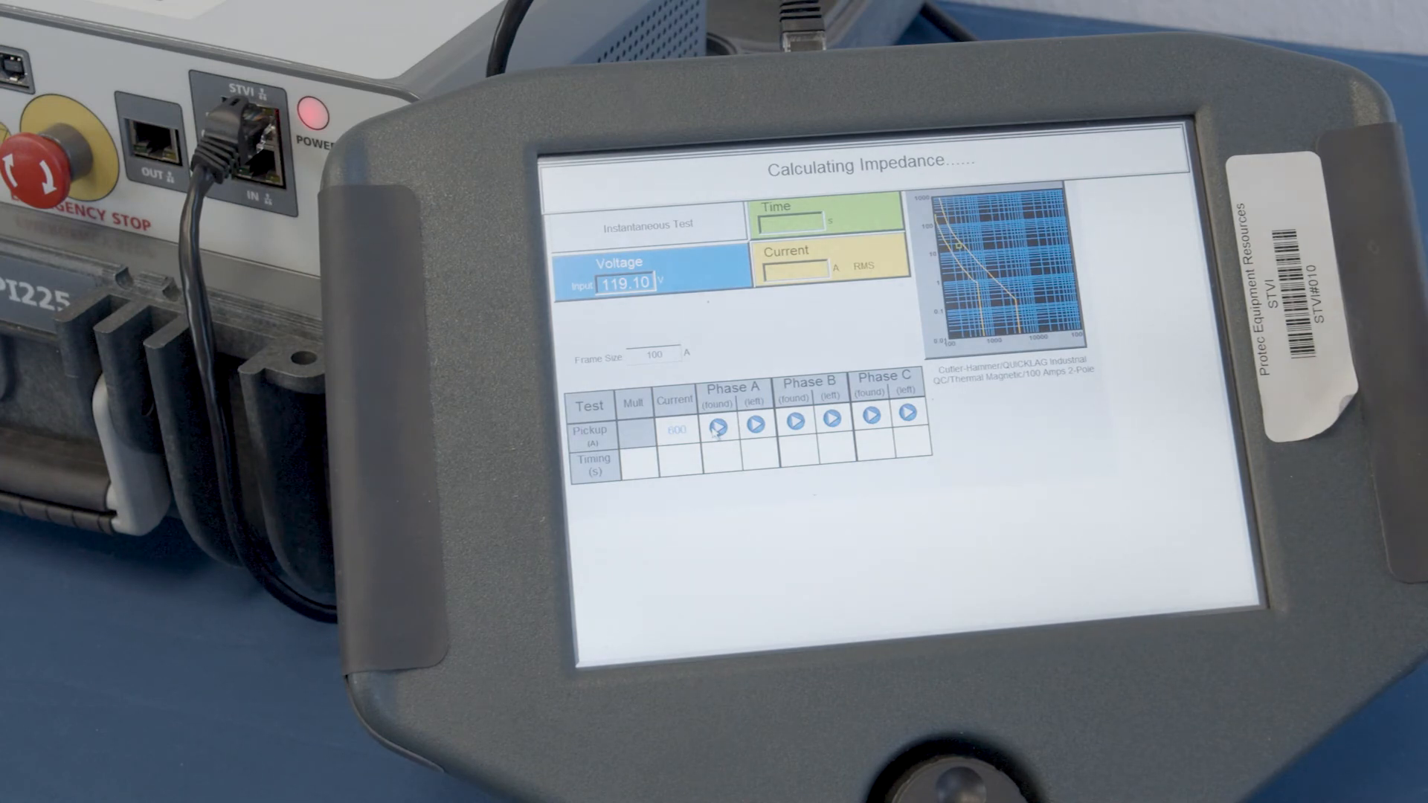
# - Run the Phase A instantaneous pickup test and keep its 1,160 A pickup, 83.33 ms trip result
pyautogui.click(723, 426)
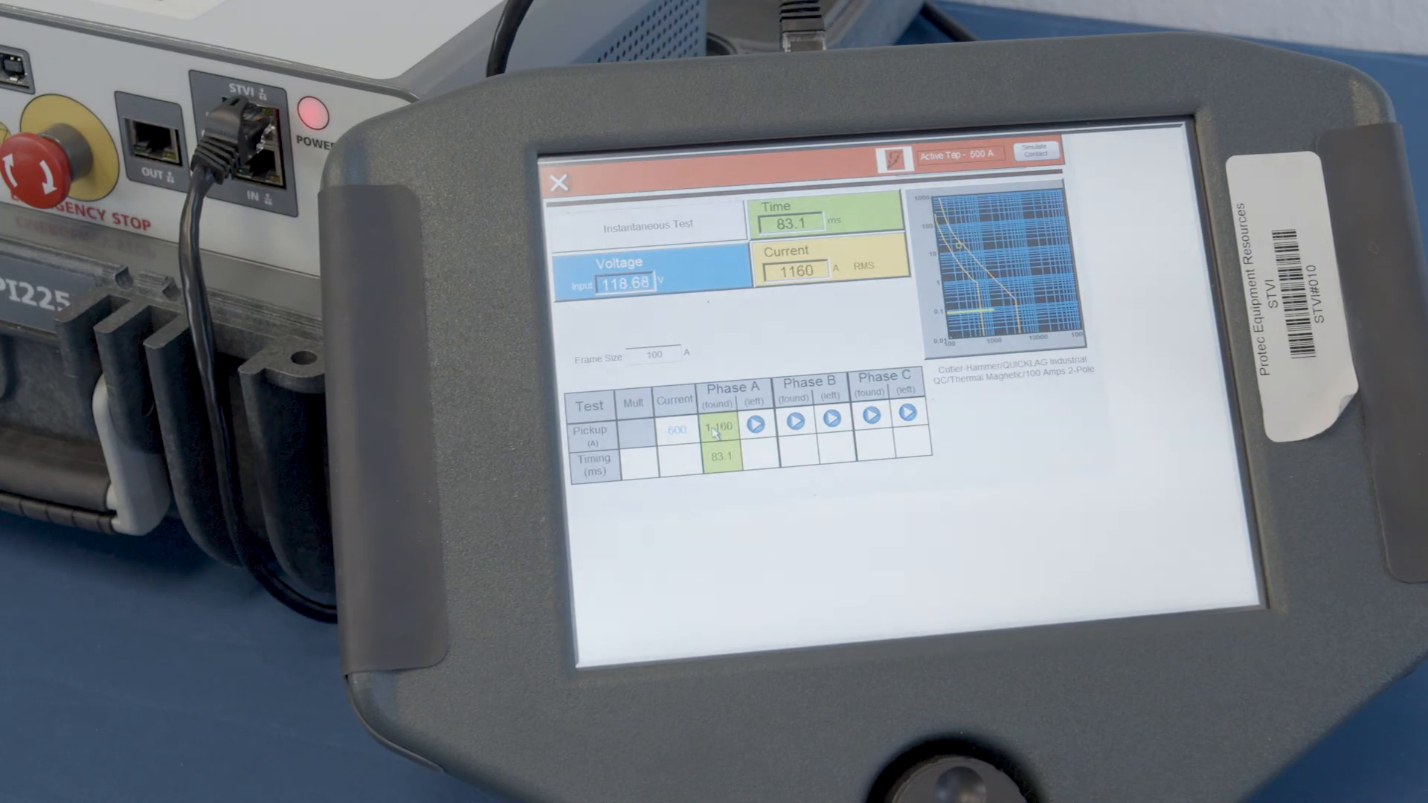
pyautogui.click(756, 423)
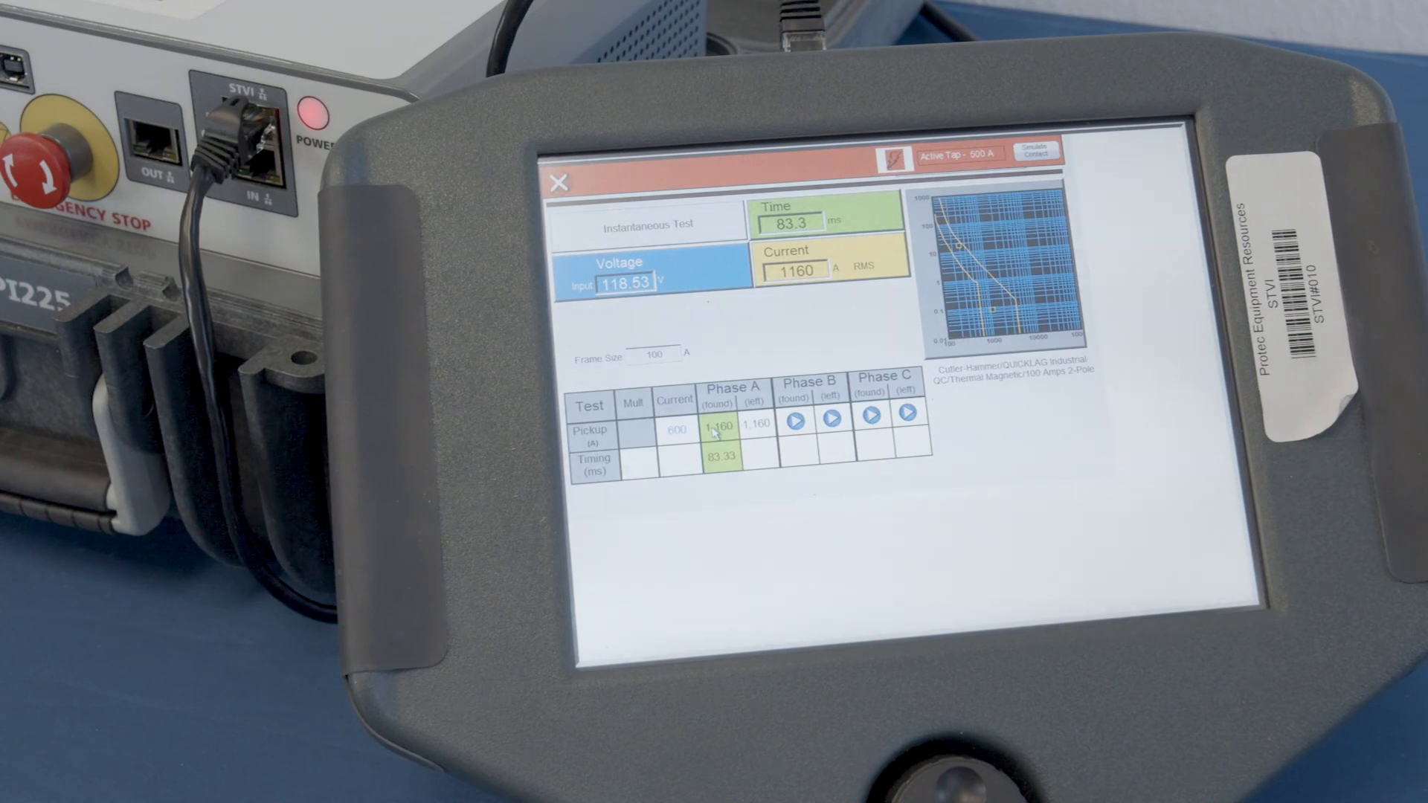